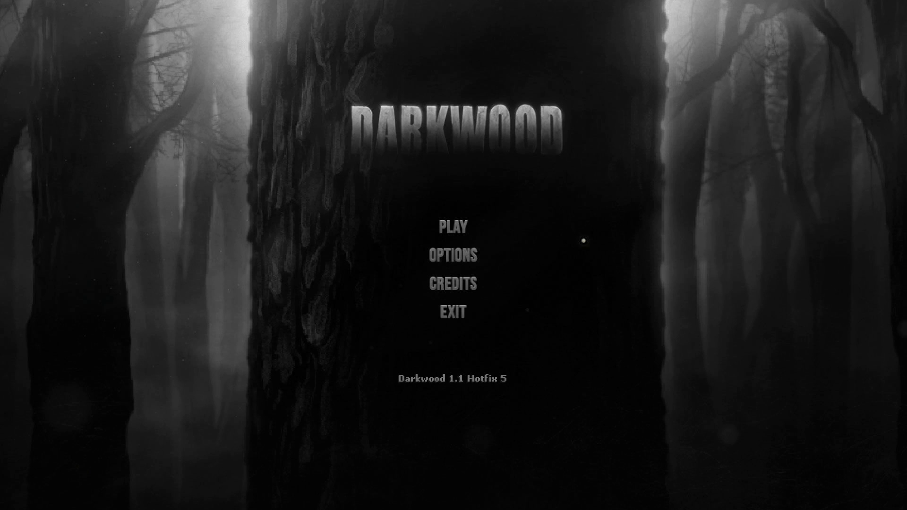
Step: Start the game from the main menu and switch on the lamp beside the character
{"action": "left_click", "coordinate": [454, 226]}
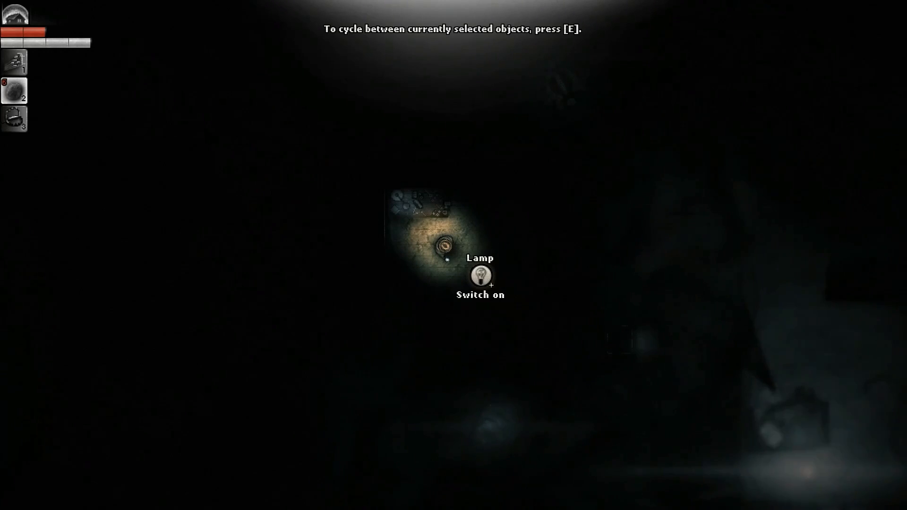
{"action": "left_click", "coordinate": [480, 274]}
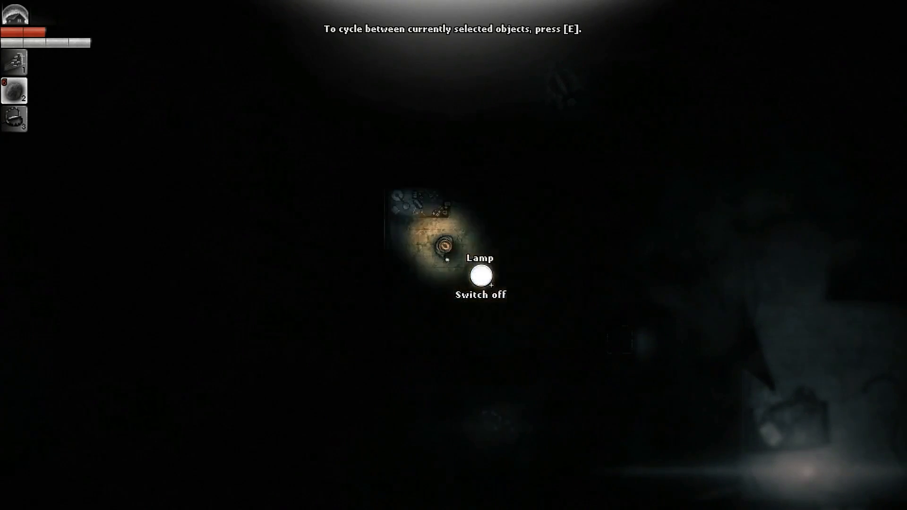
{"action": "left_click", "coordinate": [480, 272]}
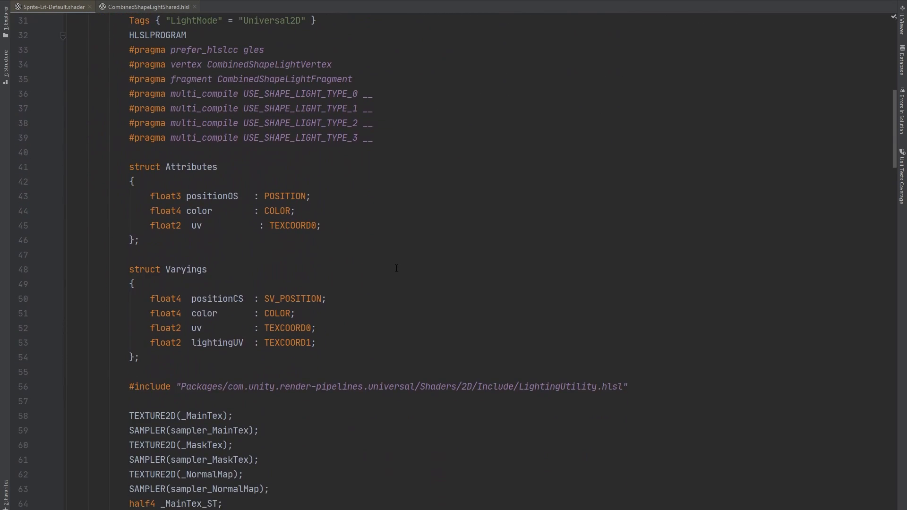
Step: From the shape-light fragment function, jump into CombinedShapeLightShared.hlsl and read through it
{"action": "scroll", "scroll_direction": "down", "scroll_amount": 3}
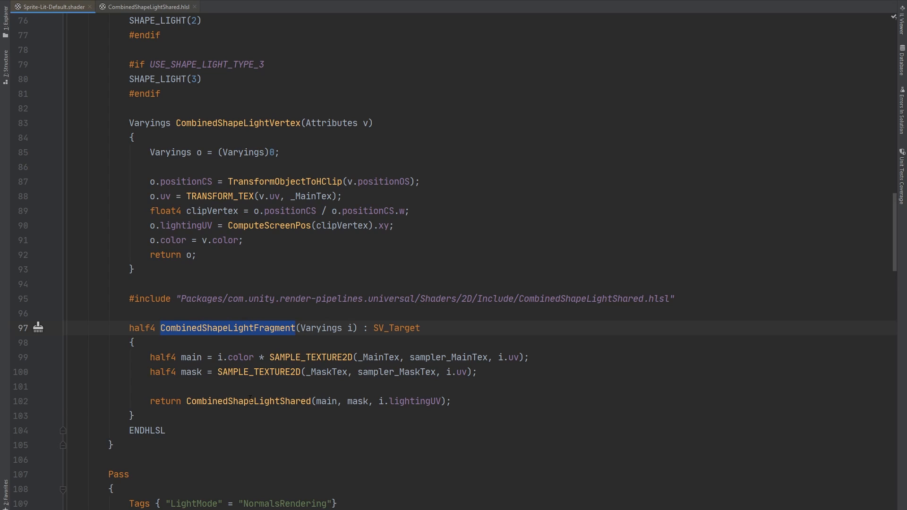
{"action": "double_click", "coordinate": [247, 400]}
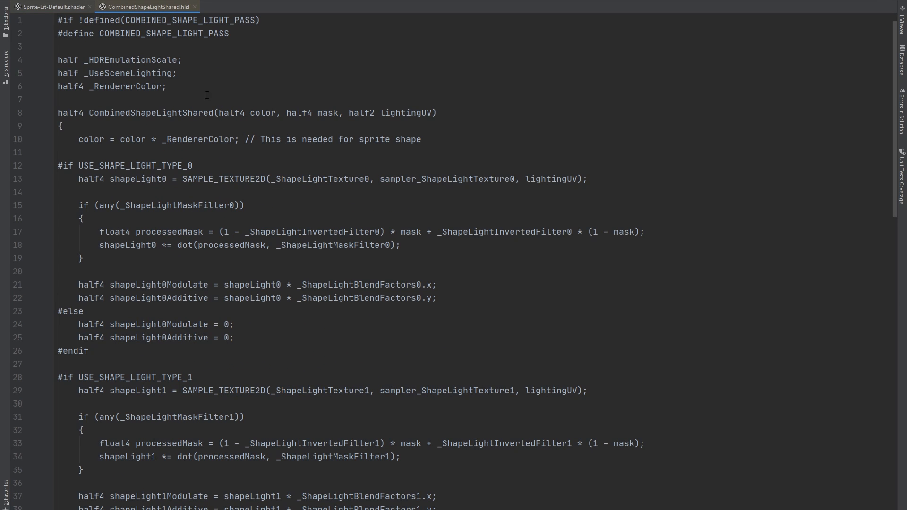
{"action": "scroll", "scroll_direction": "down", "scroll_amount": 3}
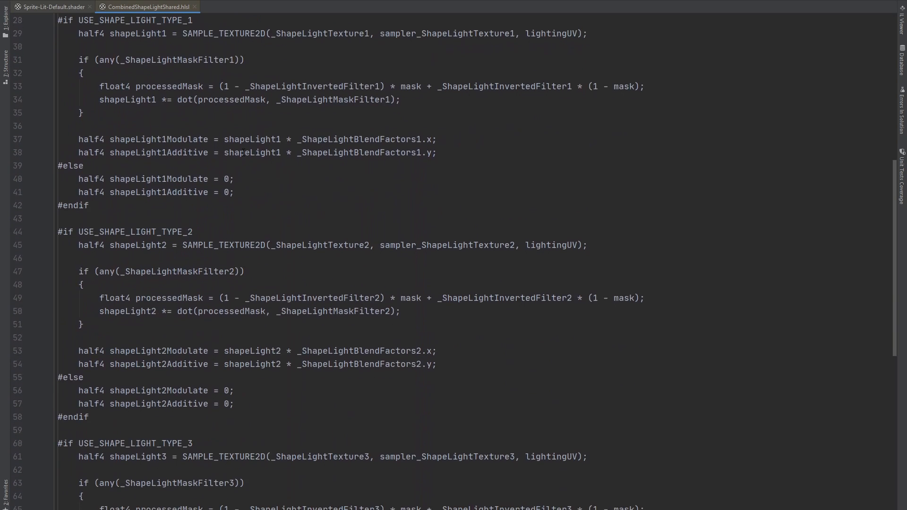
{"action": "scroll", "scroll_direction": "down", "scroll_amount": 3}
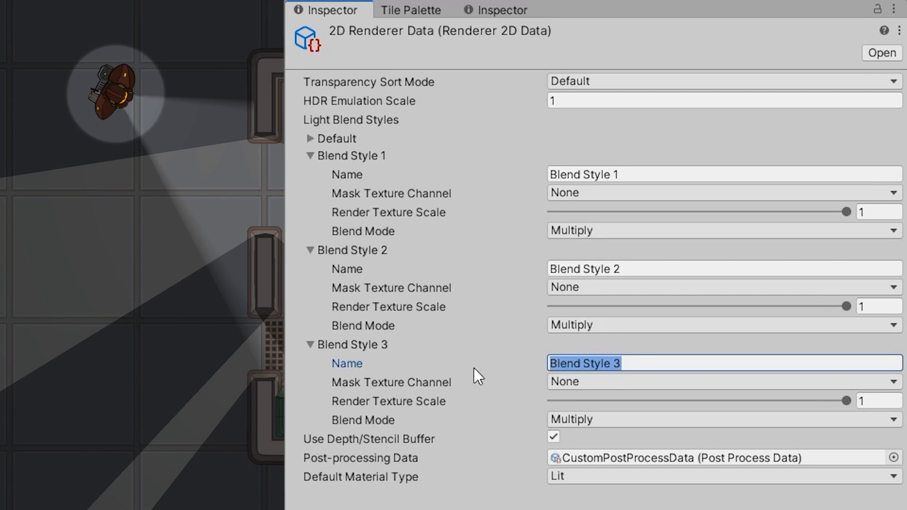
Step: Rename Blend Style 3 starting with 'Vis' in the 2D Renderer Data's Light Blend Styles
{"action": "type", "text": "Vis"}
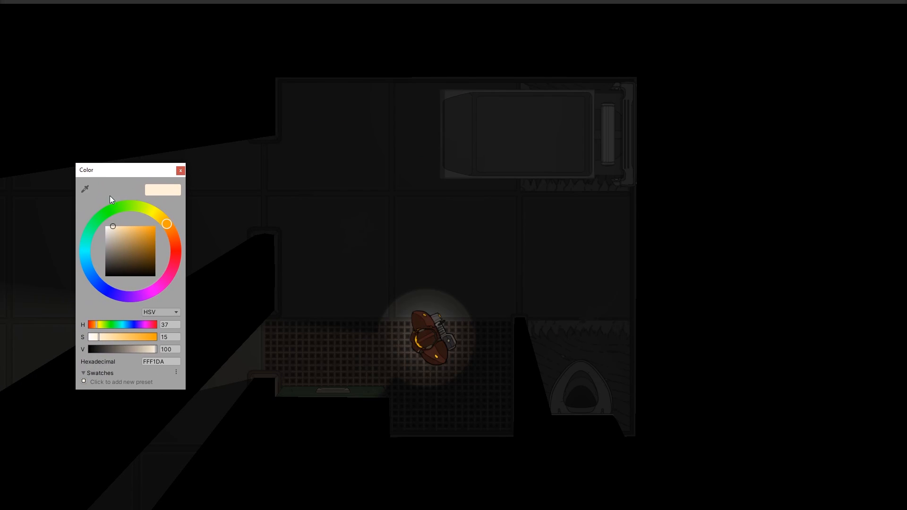
Step: Tint the light a fully saturated red (hue to red, saturation 100) and close the colour picker
{"action": "left_click_drag", "start_coordinate": [166, 224], "coordinate": [177, 243]}
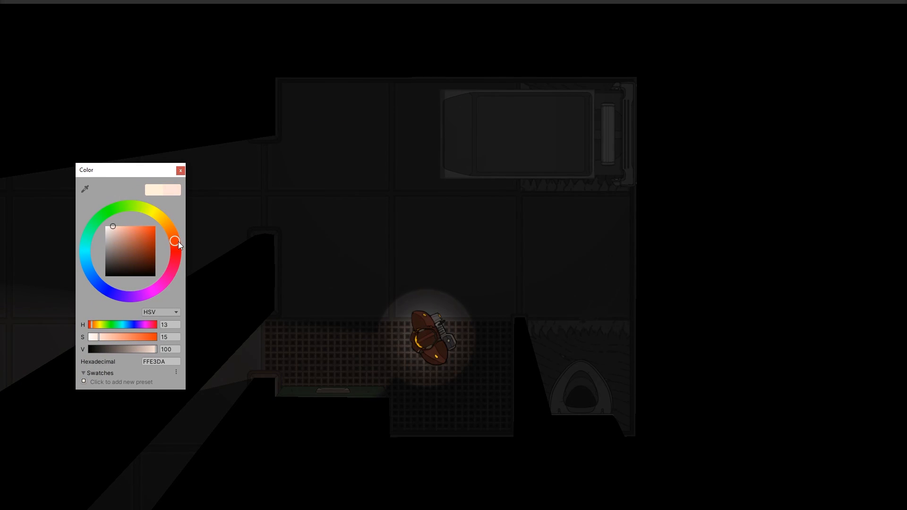
{"action": "left_click_drag", "start_coordinate": [177, 242], "coordinate": [176, 245]}
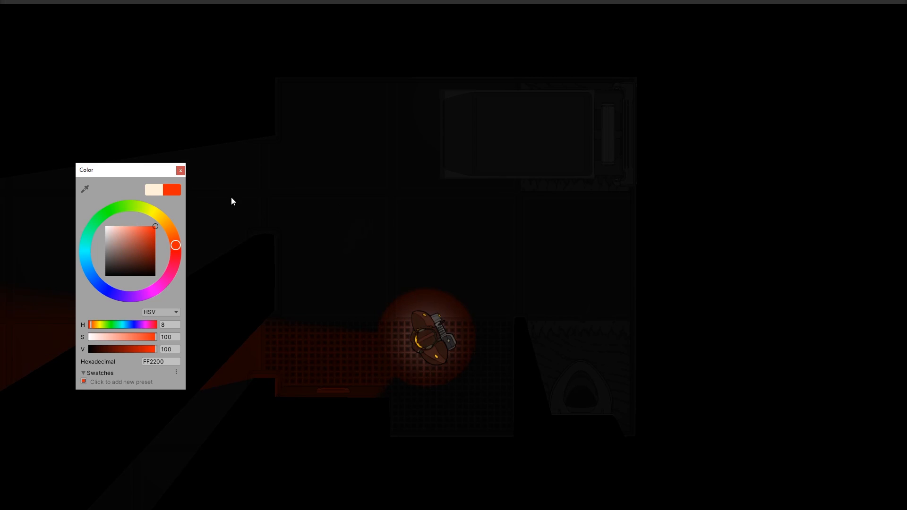
{"action": "left_click", "coordinate": [181, 170]}
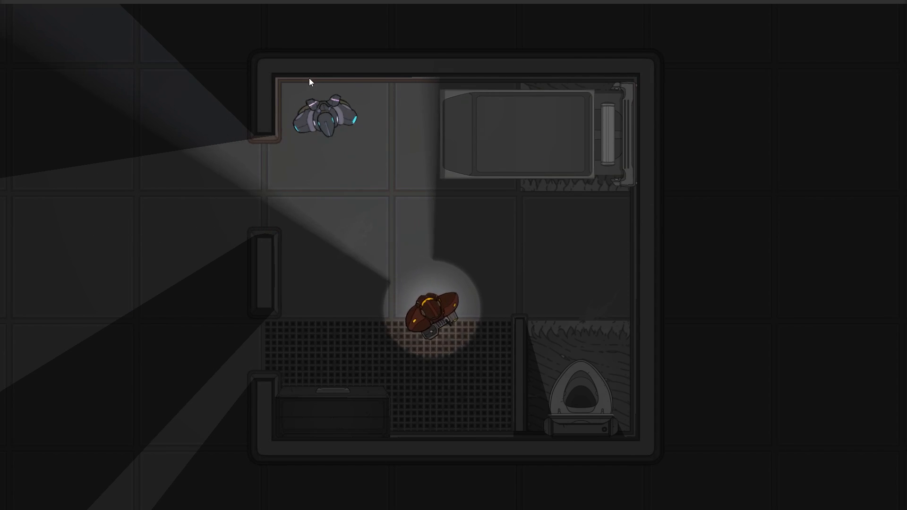